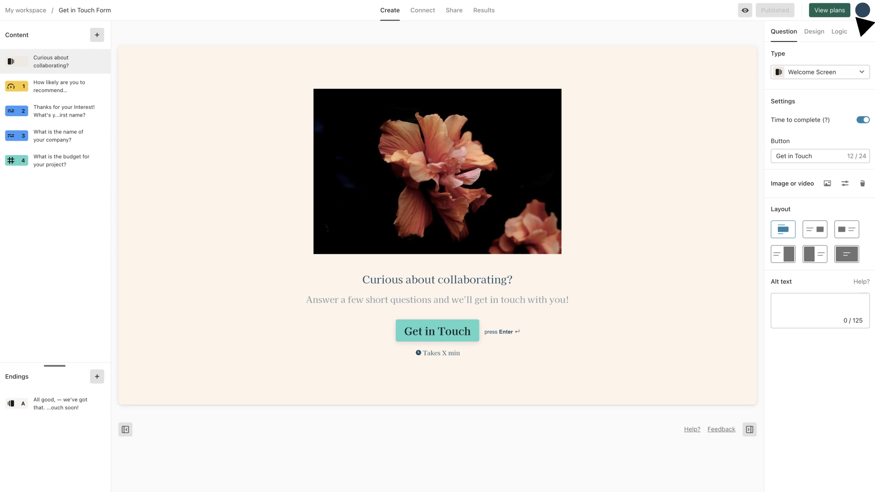
From the Connect page, edit the existing HubSpot connection via its three-dot menu
left_click(423, 10)
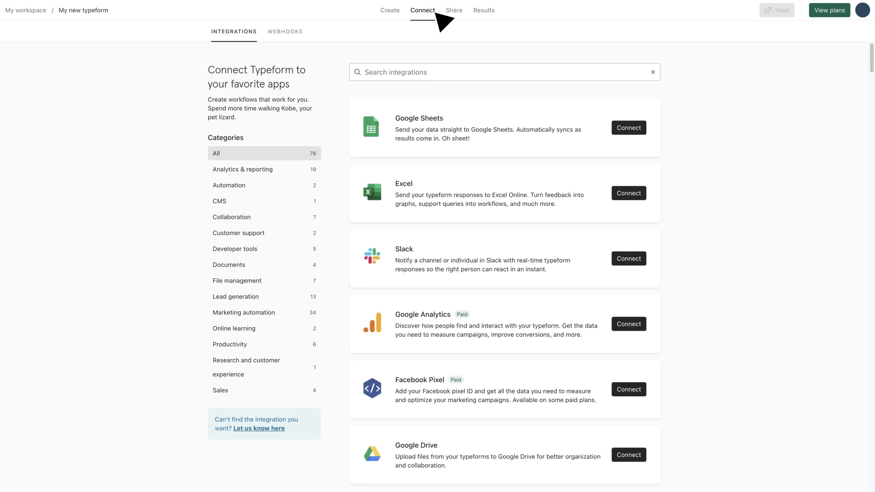
scroll("down", 3)
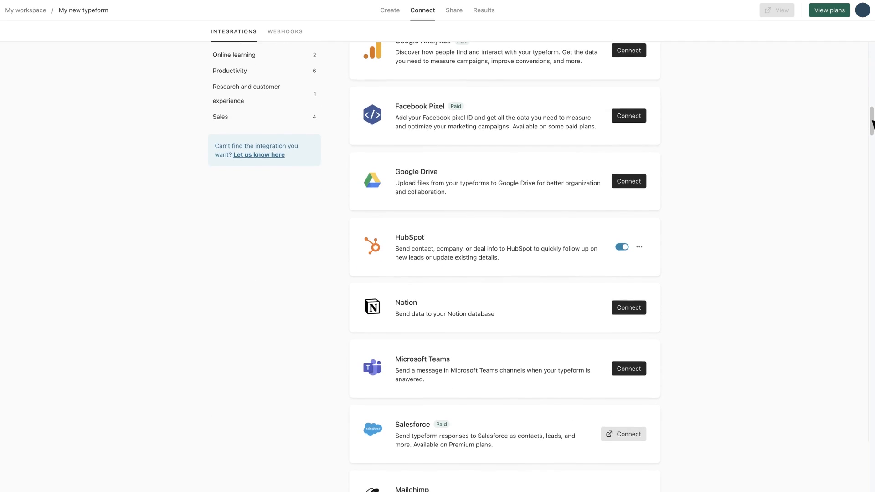
left_click(640, 247)
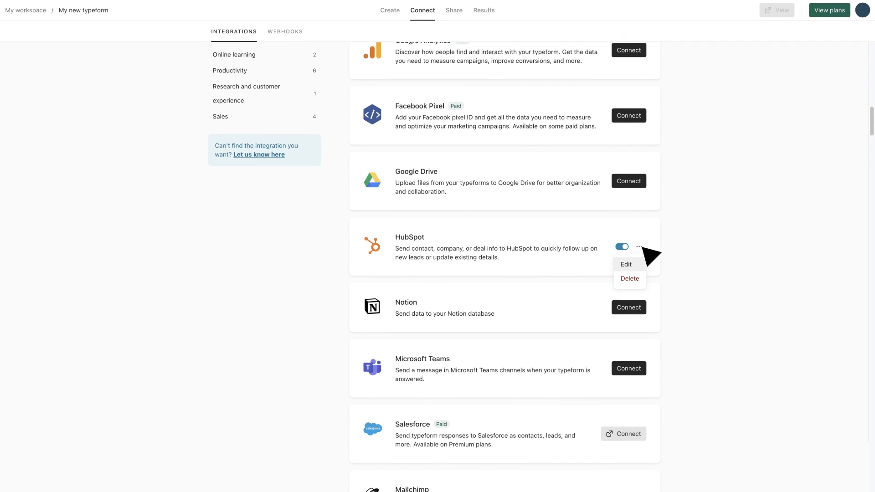
left_click(627, 265)
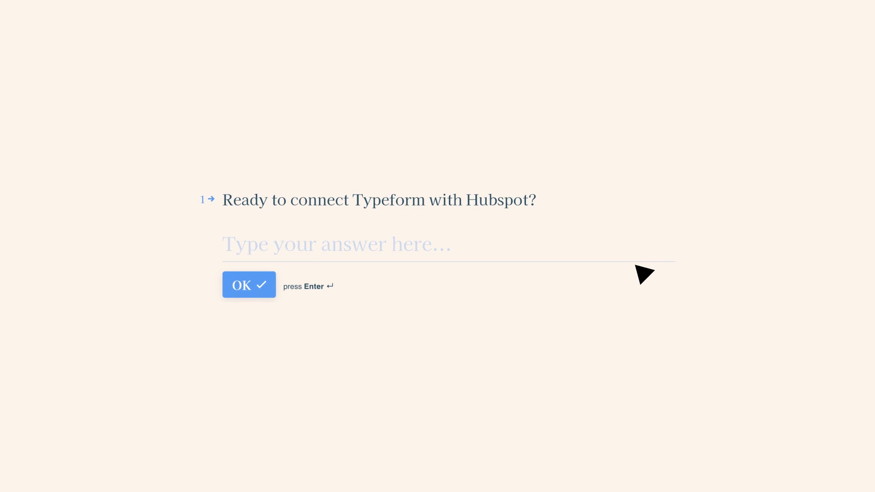
Answer the preview question 'Ready to connect Typeform with Hubspot?' with 'Yes!'
type("Yes!")
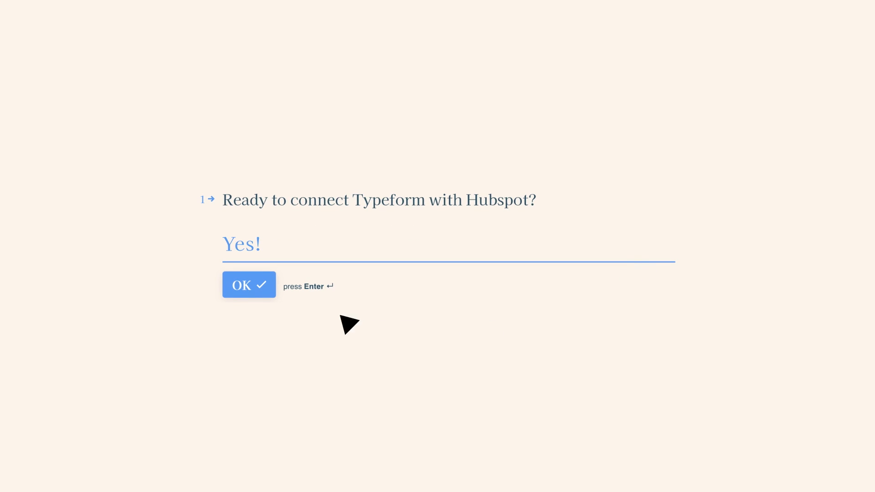